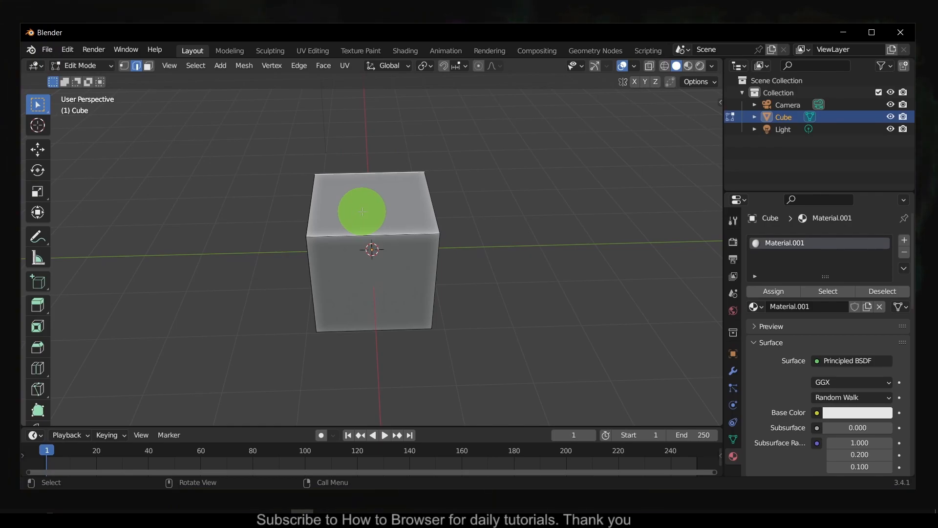
Add a loop cut across the cube with Ctrl+R and zoom in on it.
key("ctrl+r")
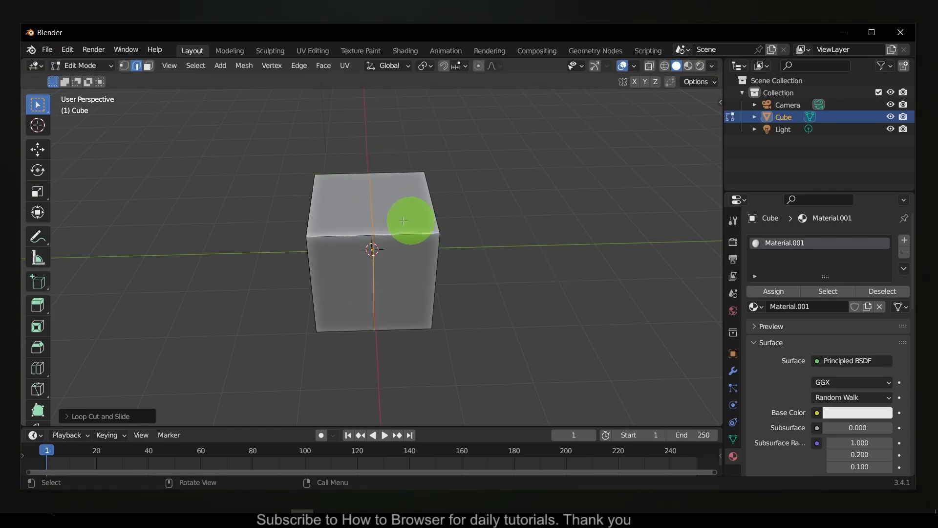
scroll("down", 3)
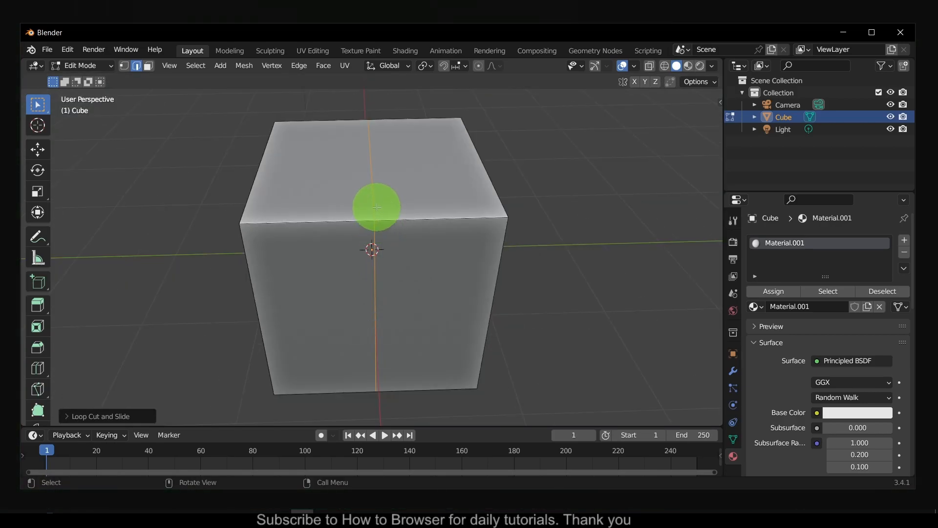
Slide the new edge loop along the global Y axis and place it further along the cube.
key("g")
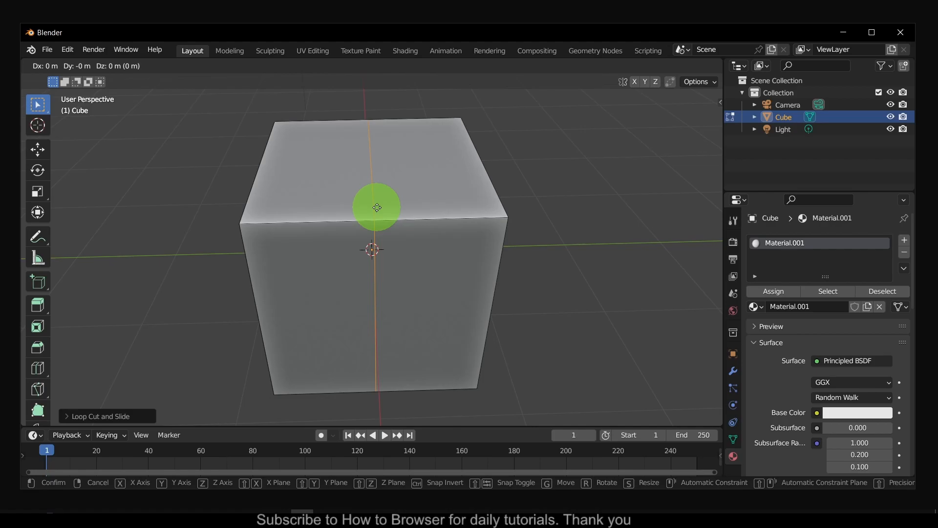
key("y")
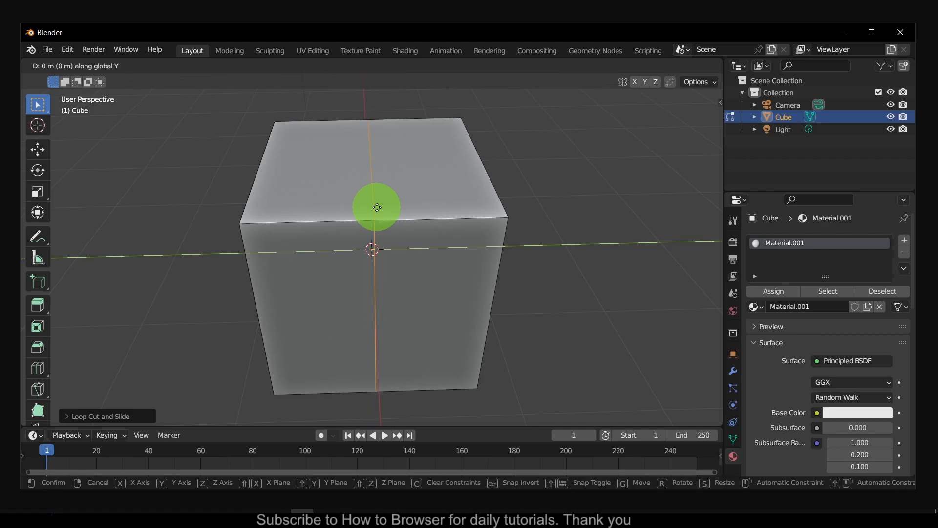
left_click_drag(378, 208, 316, 211)
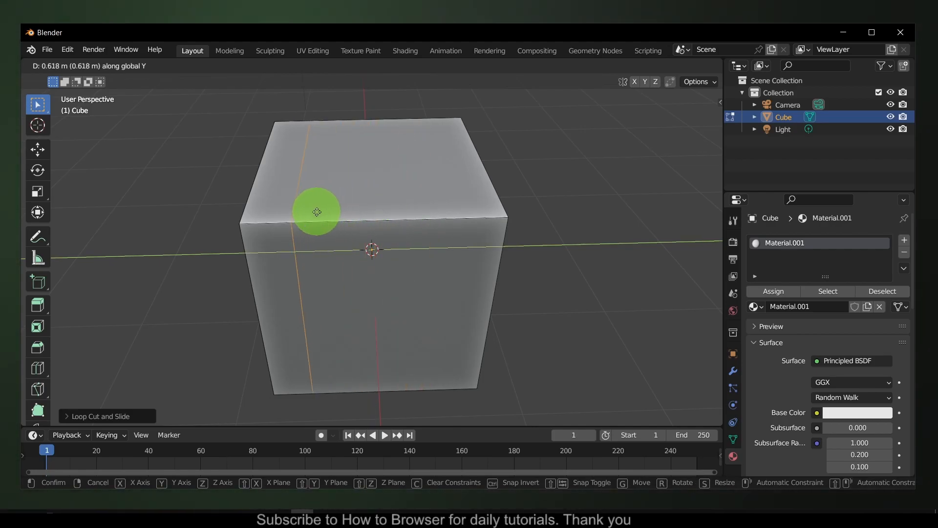
left_click_drag(316, 211, 135, 401)
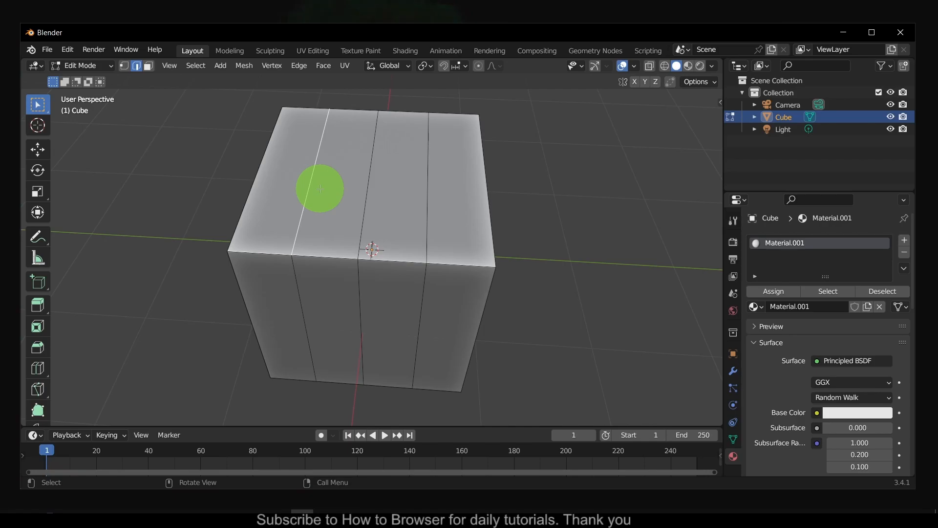
Select two vertical edge loops together and begin scaling them.
left_click(364, 185)
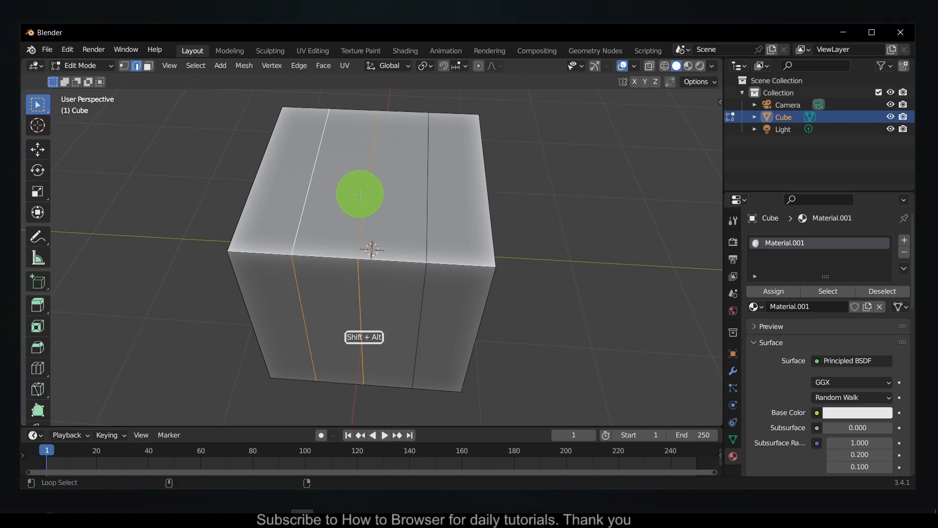
left_click(366, 191)
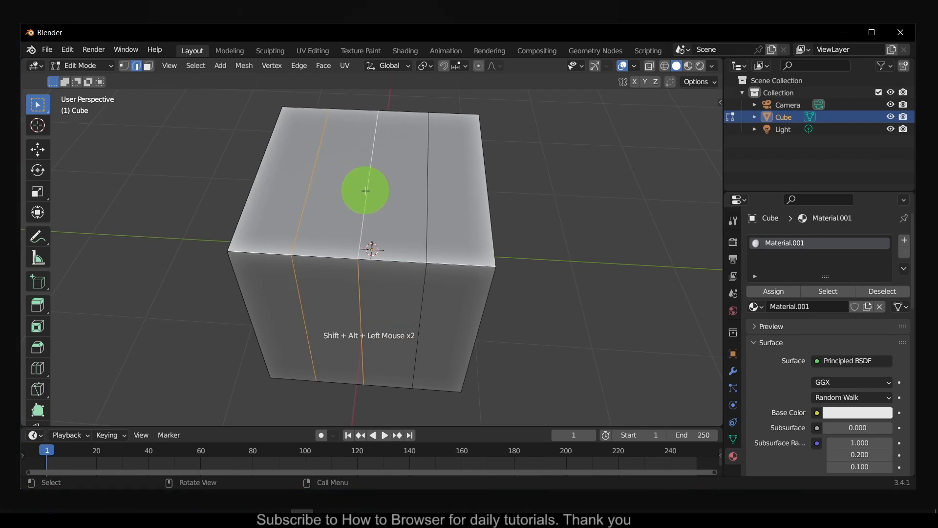
key("s")
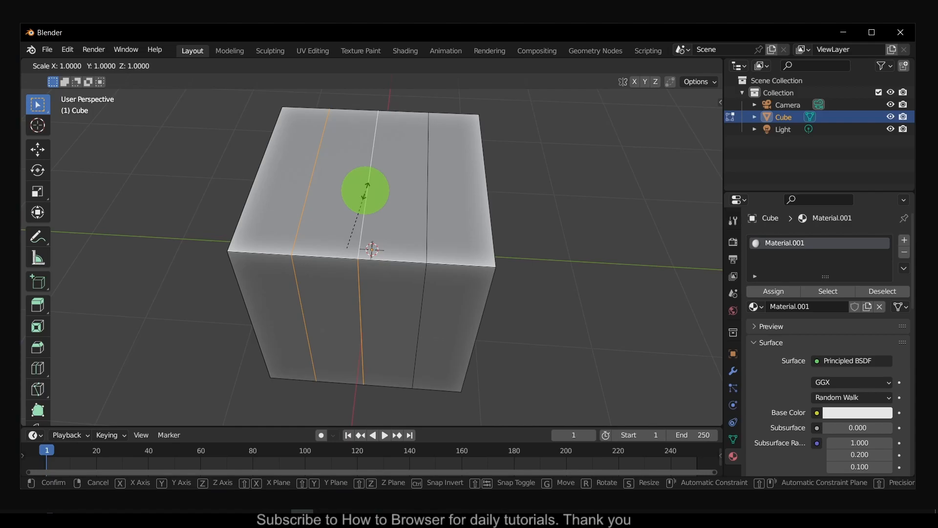